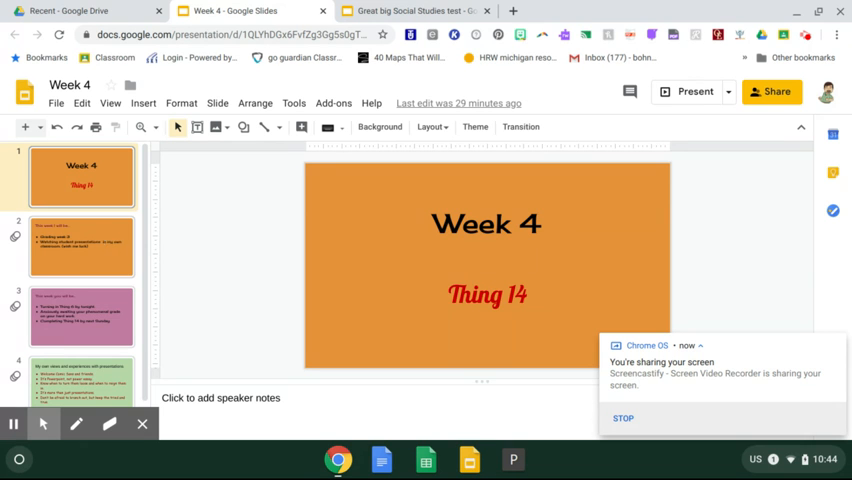
- Display the second slide with the weekly plan about grading week 3
left_click(82, 244)
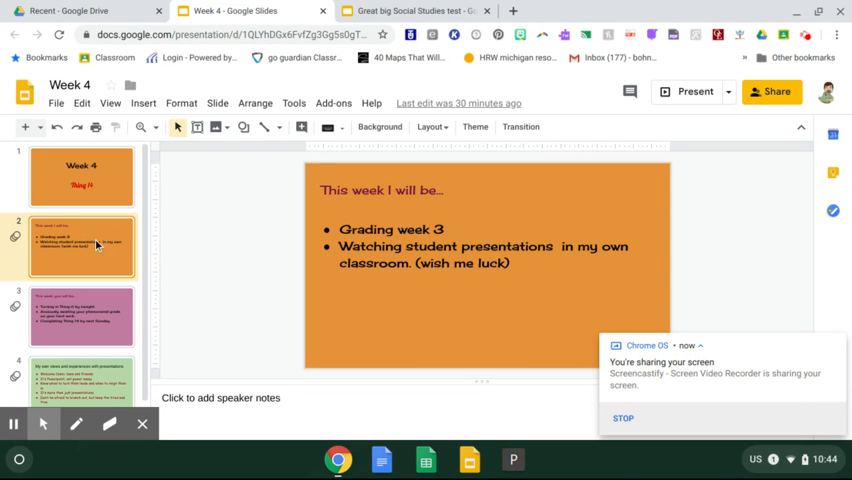
mouse_move(116, 260)
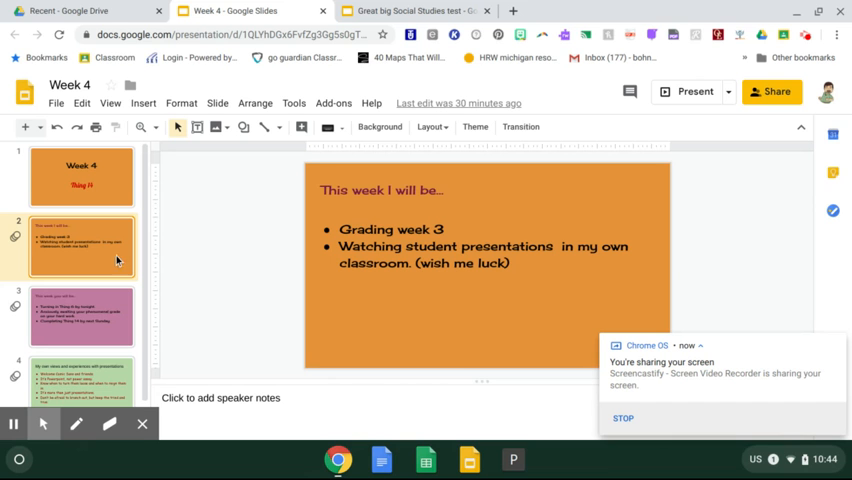
mouse_move(114, 260)
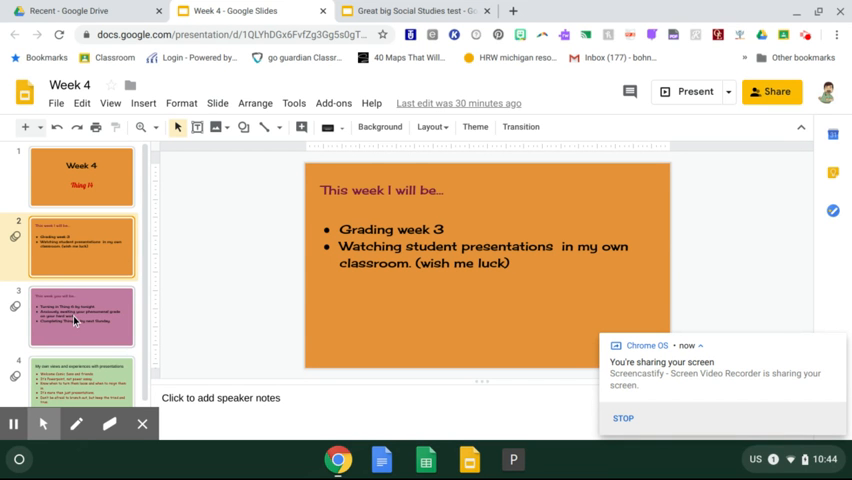
- Display the third slide listing student tasks such as turning in Thing 6
left_click(82, 316)
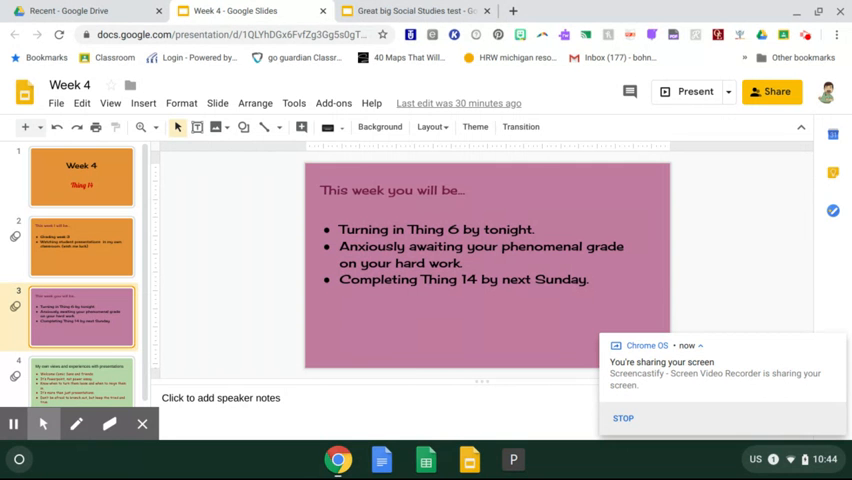
mouse_move(88, 312)
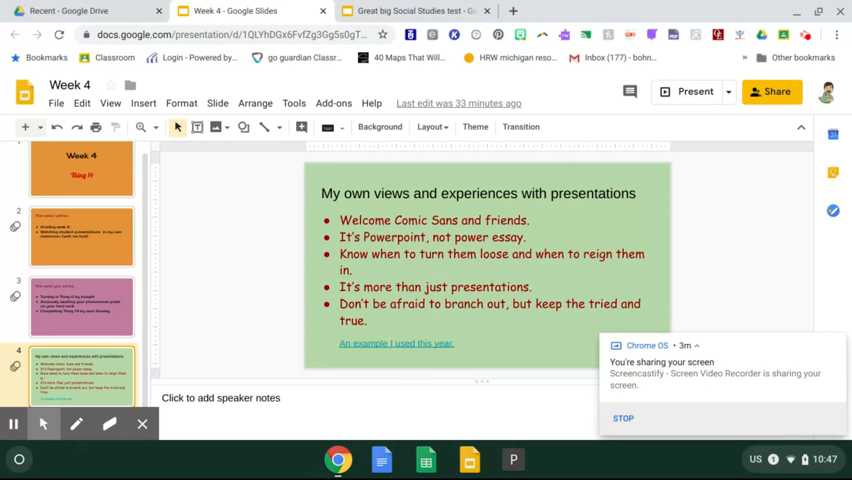
mouse_move(4, 392)
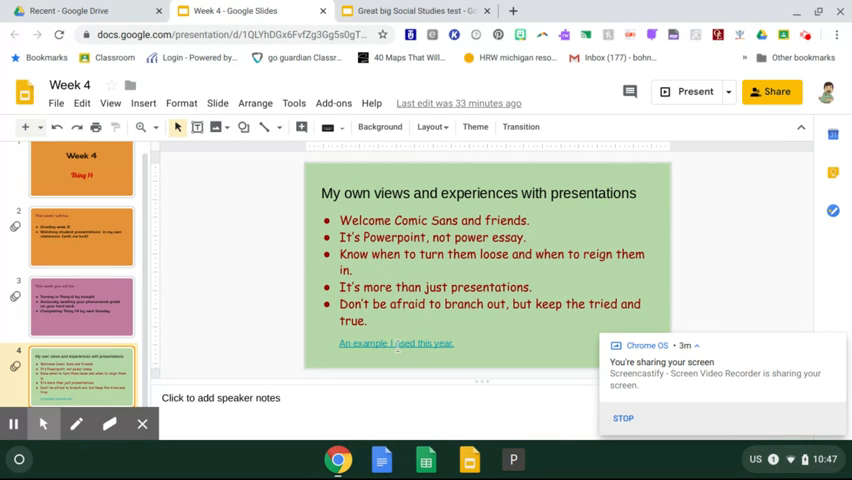
- Switch to the 'Great.big Social Studies test' deck
left_click(410, 12)
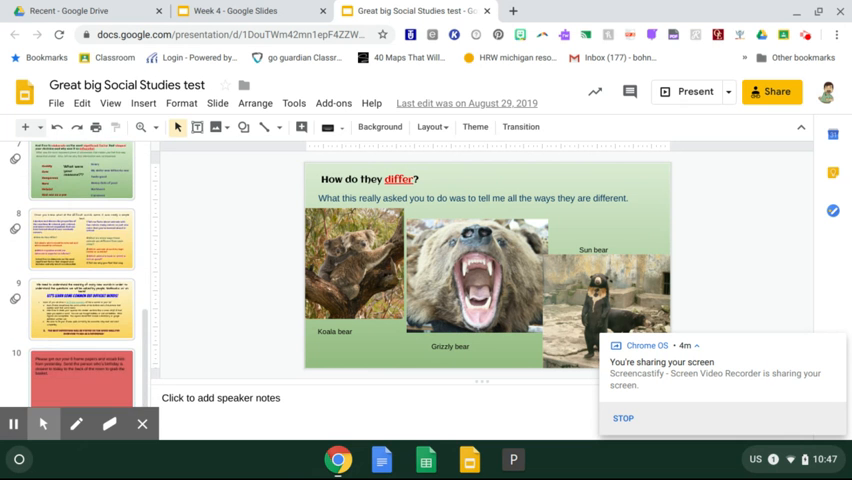
- Display slide 7 asking students which factors shaped their decision
scroll("down", 3)
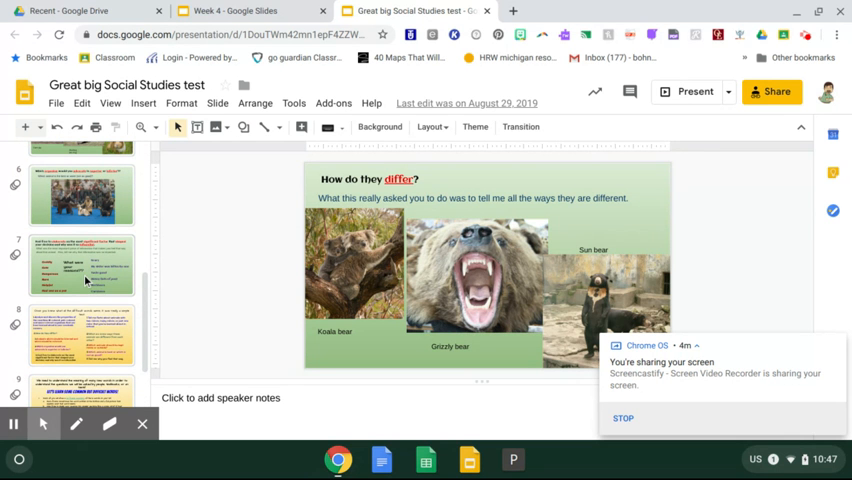
left_click(82, 264)
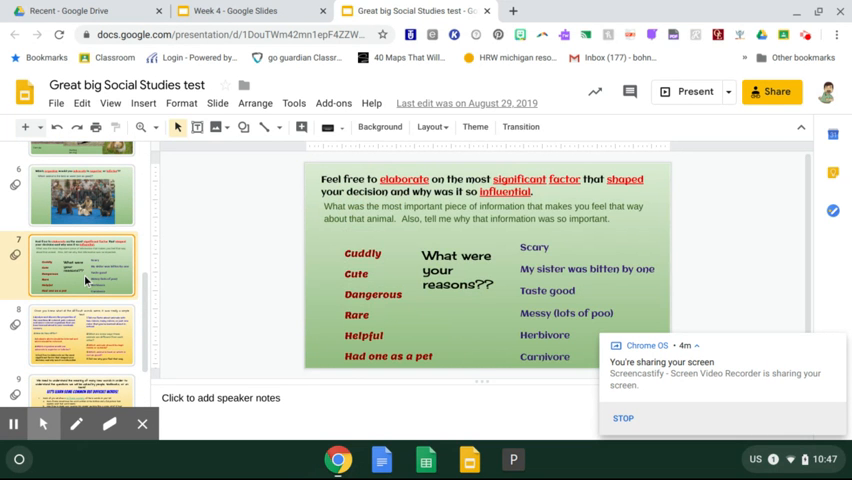
mouse_move(84, 280)
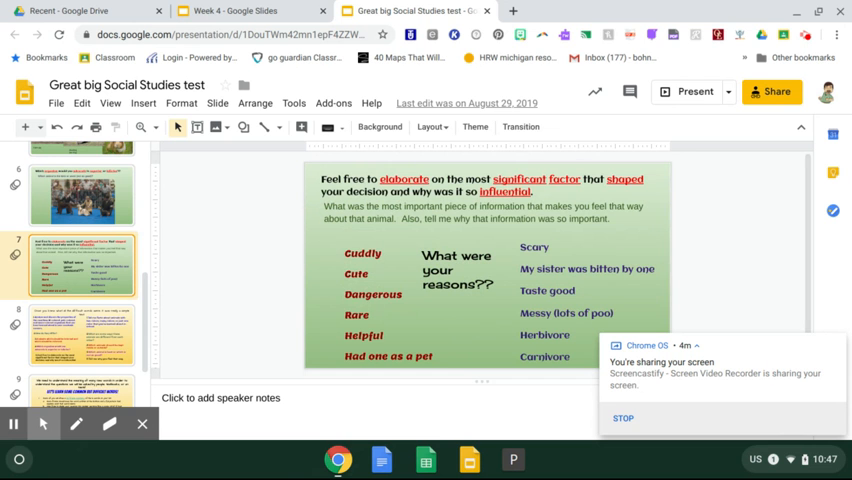